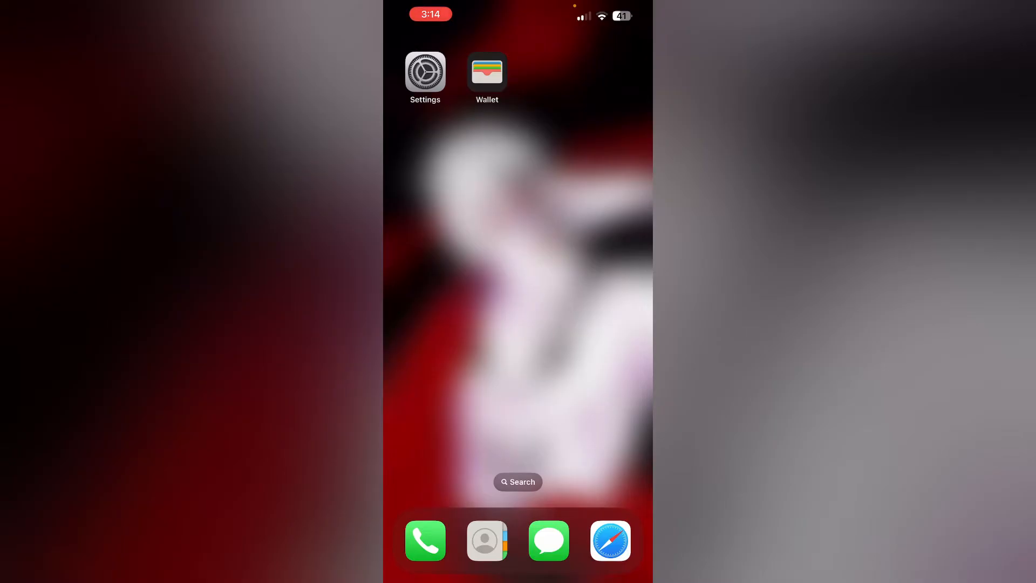
- Launch Wallet and reach the Add to Wallet sheet of card types
{"action": "left_click", "coordinate": [487, 72]}
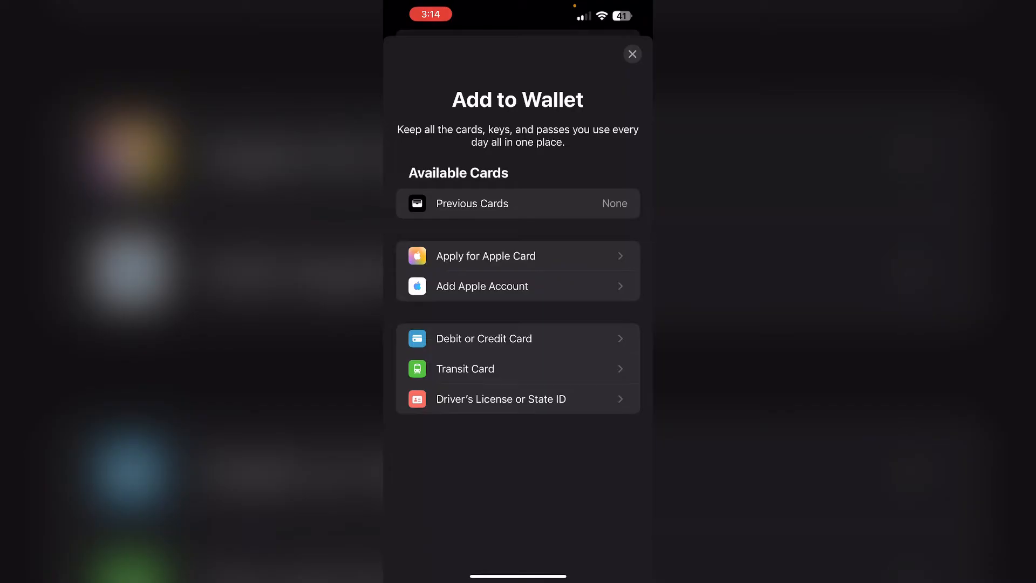
- Browse the Transit Card list, scrolling through the available cards
{"action": "left_click", "coordinate": [465, 369]}
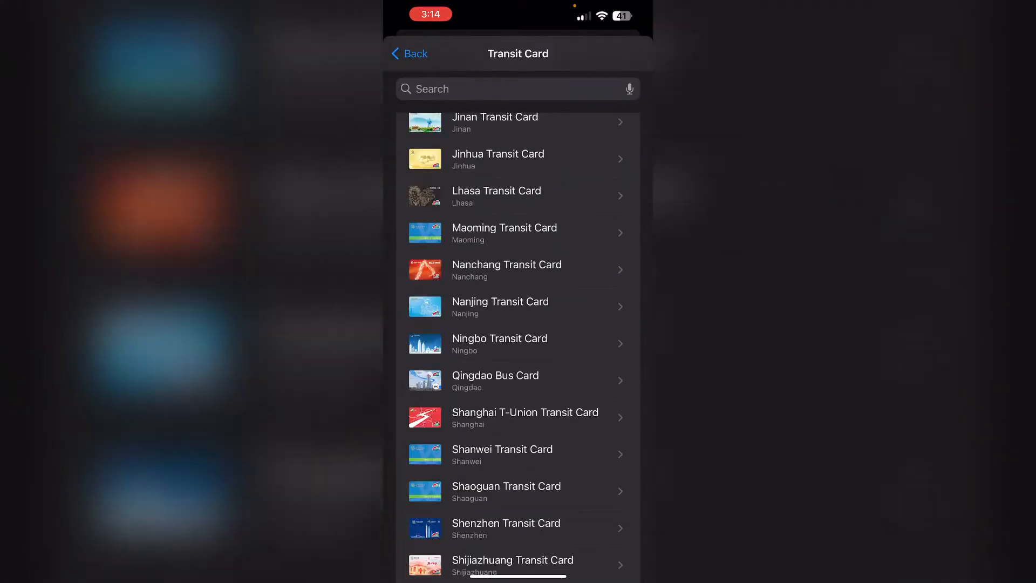
{"action": "scroll", "scroll_direction": "down", "scroll_amount": 3}
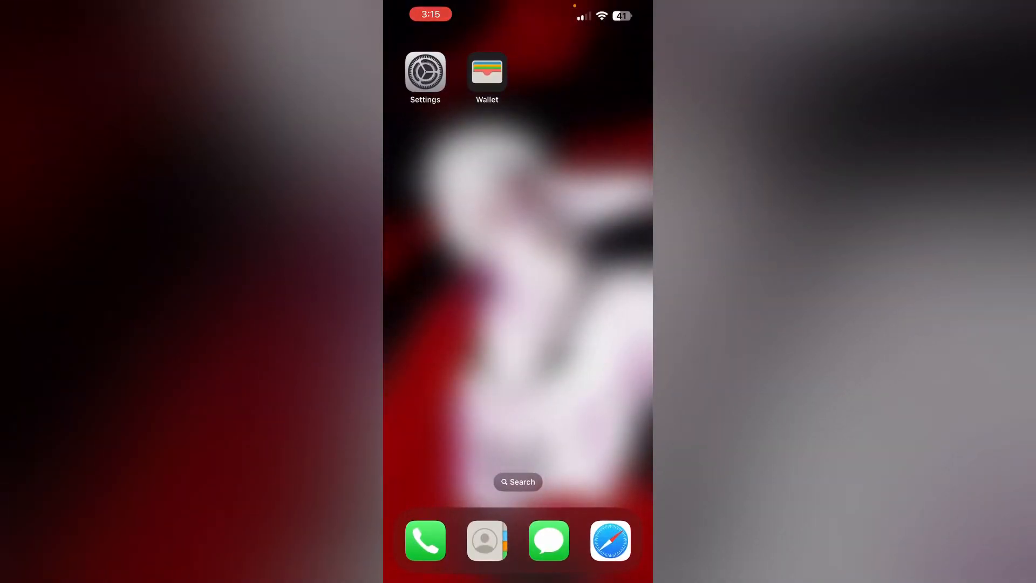
{"action": "left_click", "coordinate": [425, 70]}
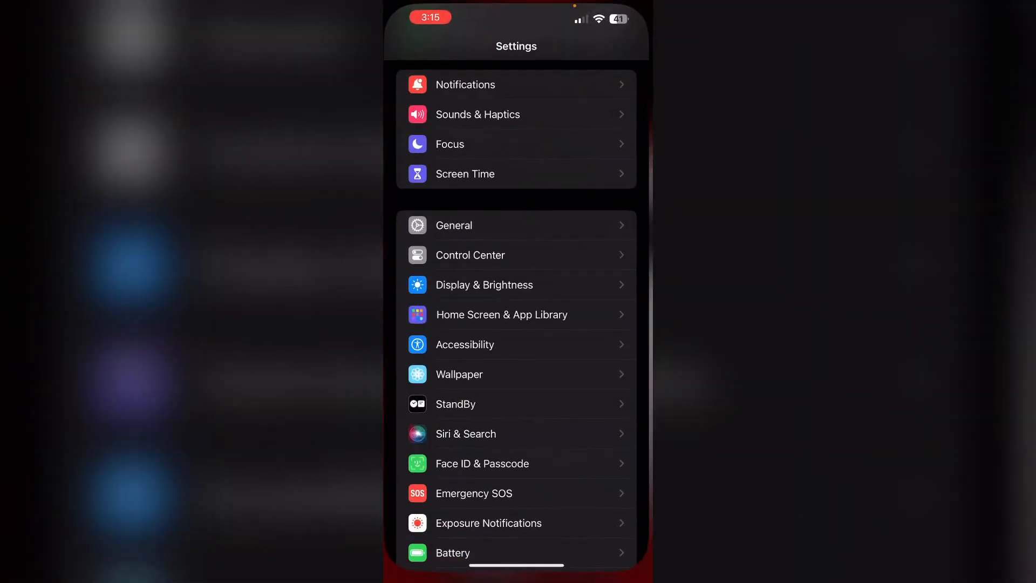
{"action": "left_click", "coordinate": [453, 224]}
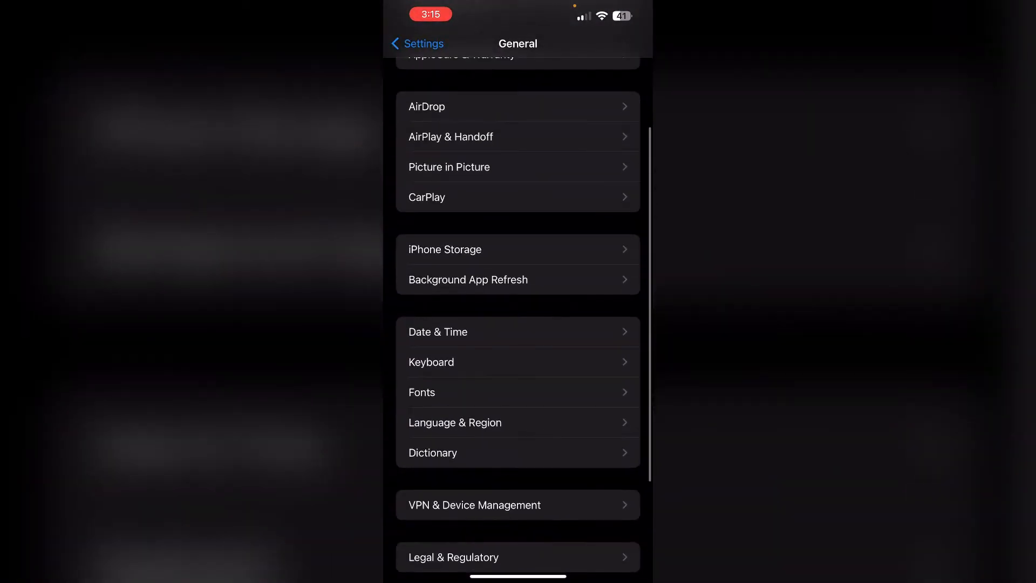
{"action": "left_click", "coordinate": [454, 421]}
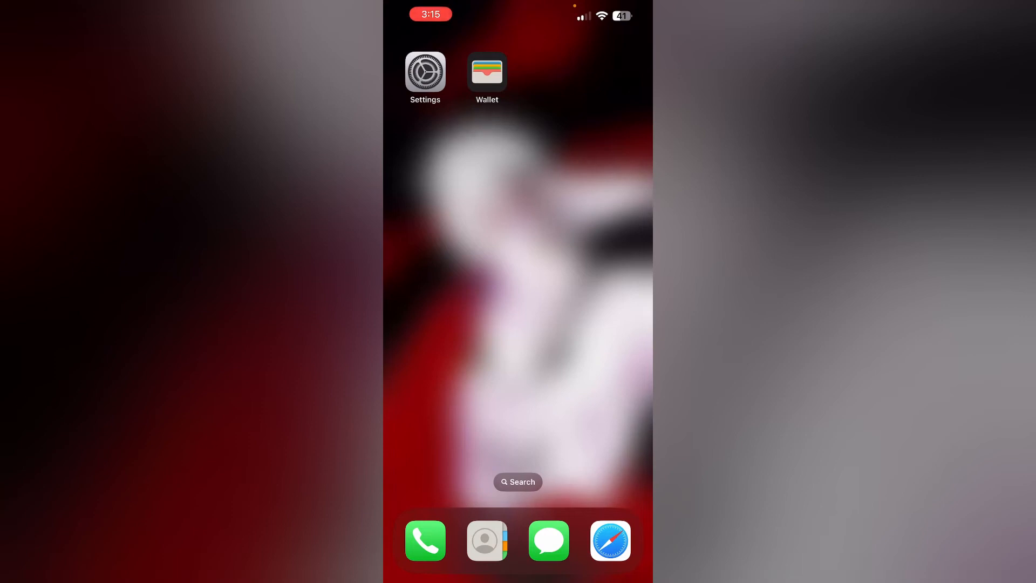
- Return to Wallet's transit card list and choose Suica under Japan
{"action": "left_click", "coordinate": [487, 69]}
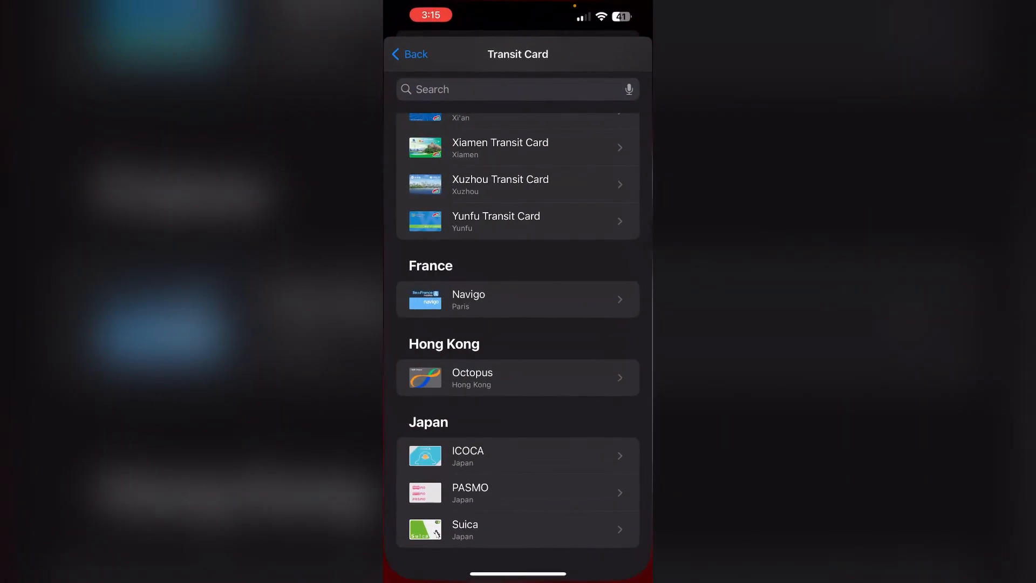
{"action": "left_click", "coordinate": [517, 529]}
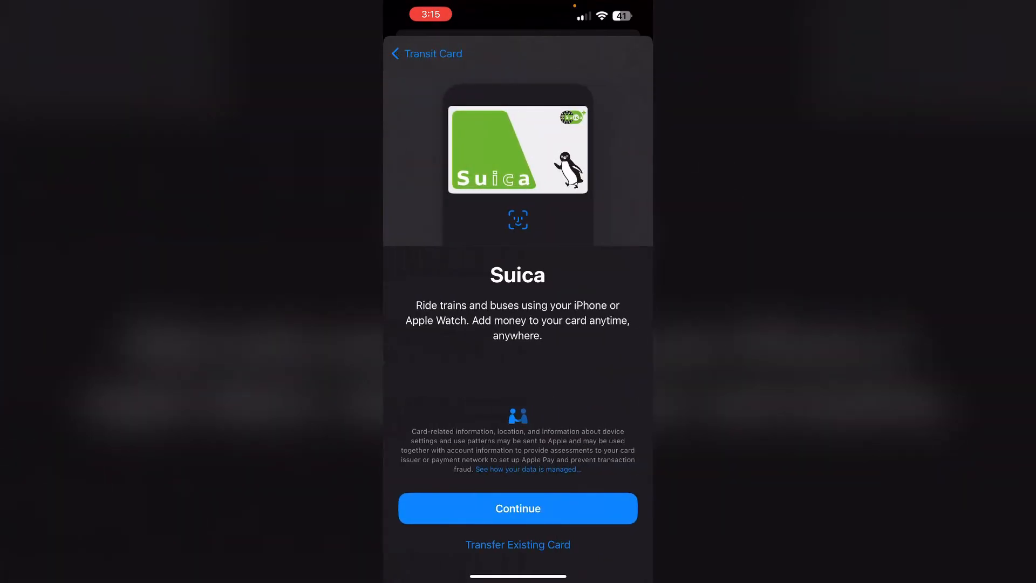